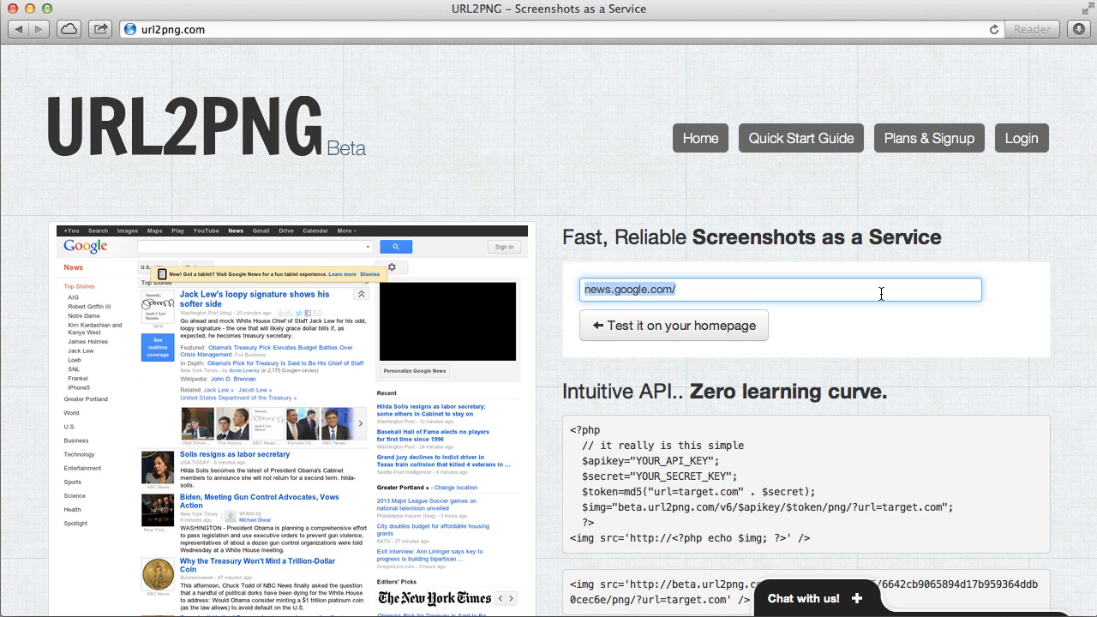
{"action": "type", "text": "http://webstarts.com"}
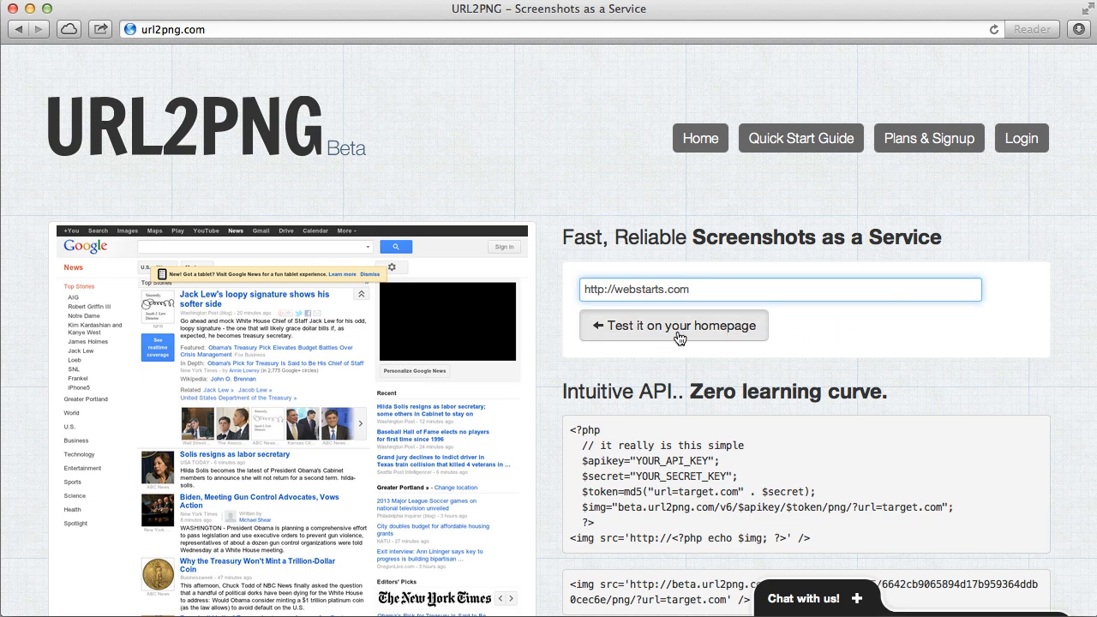
Run 'Test it on your homepage' to render a WebStarts homepage screenshot.
{"action": "left_click", "coordinate": [674, 326]}
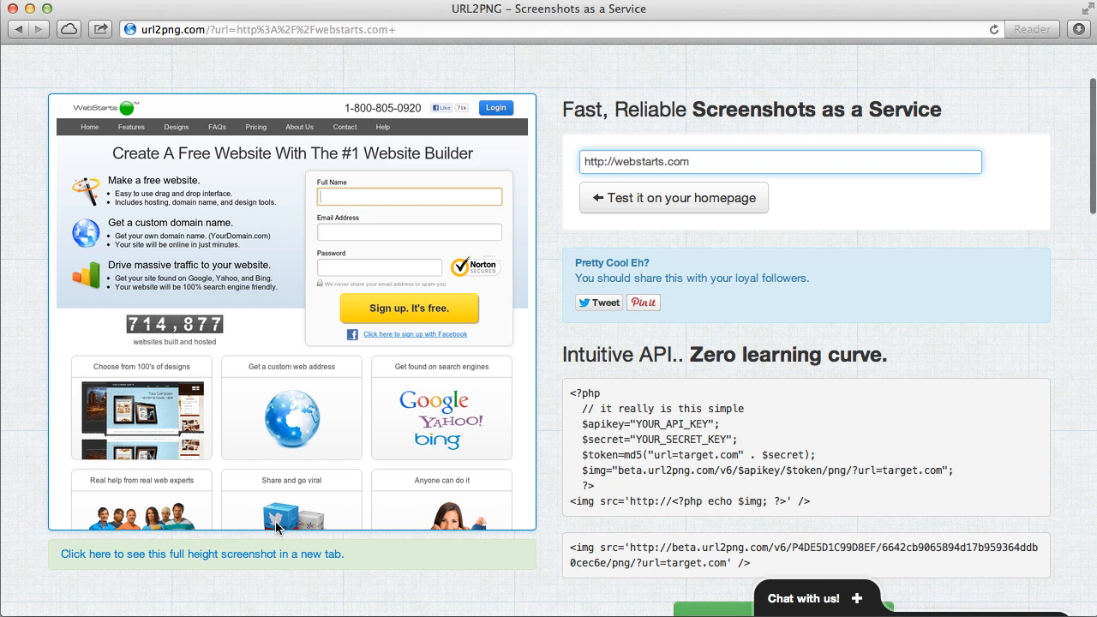
{"action": "left_click", "coordinate": [202, 554]}
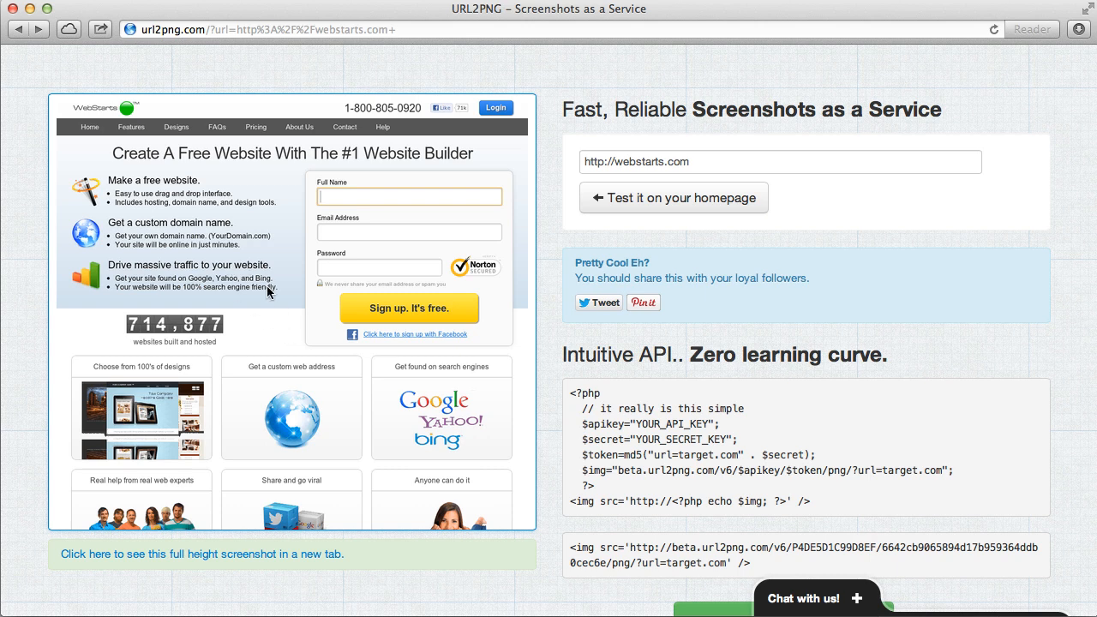
{"action": "right_click", "coordinate": [292, 420]}
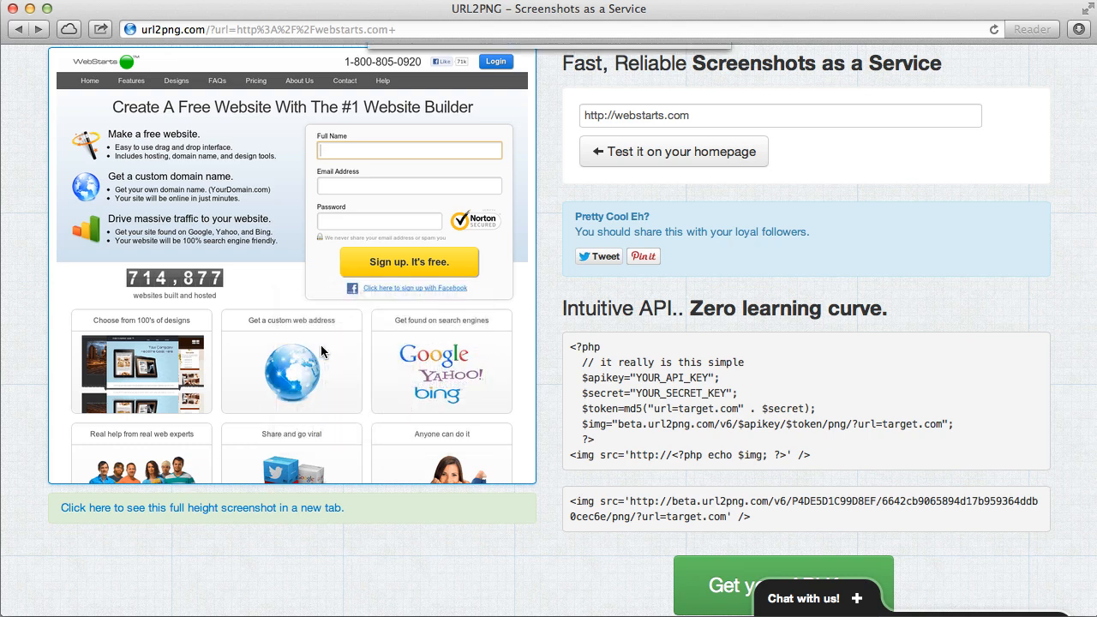
{"action": "mouse_move", "coordinate": [507, 187]}
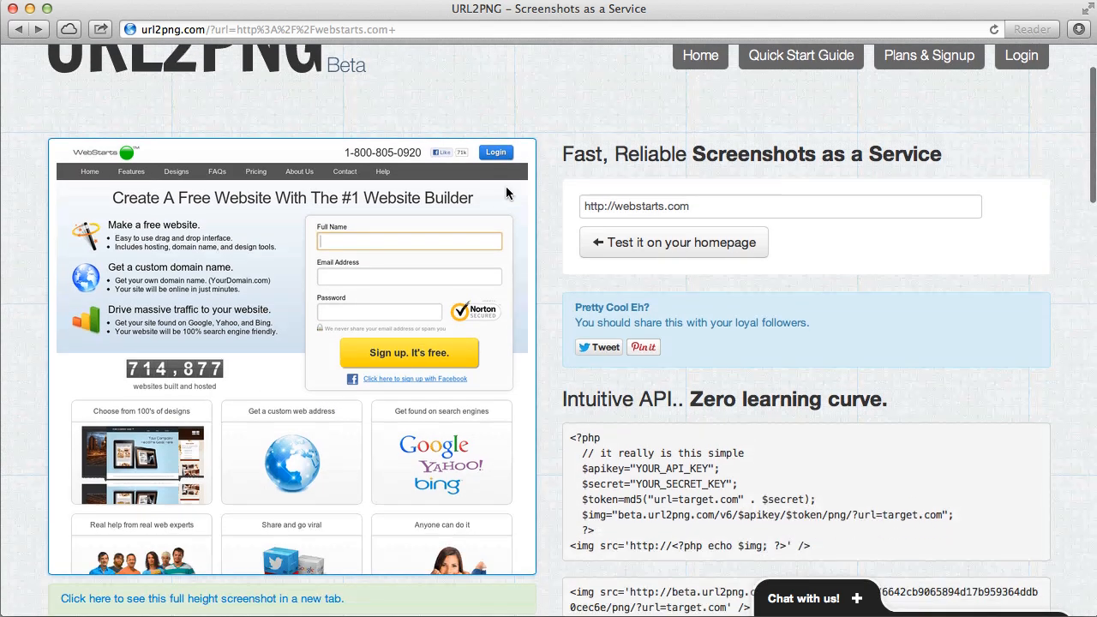
{"action": "scroll", "scroll_direction": "down", "scroll_amount": 3}
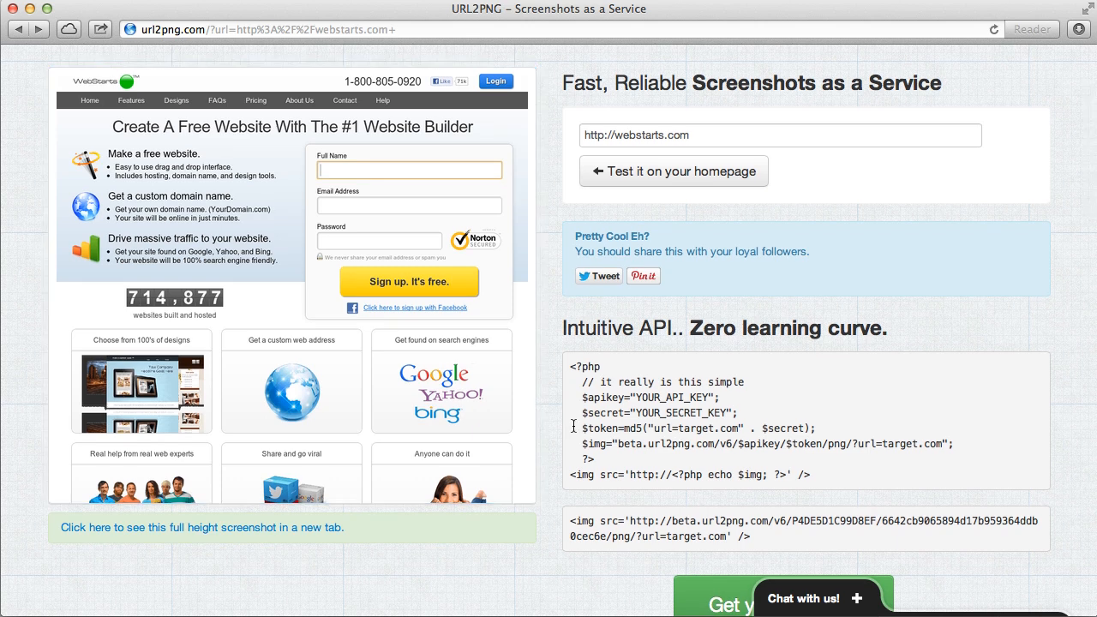
{"action": "scroll", "scroll_direction": "down", "scroll_amount": 3}
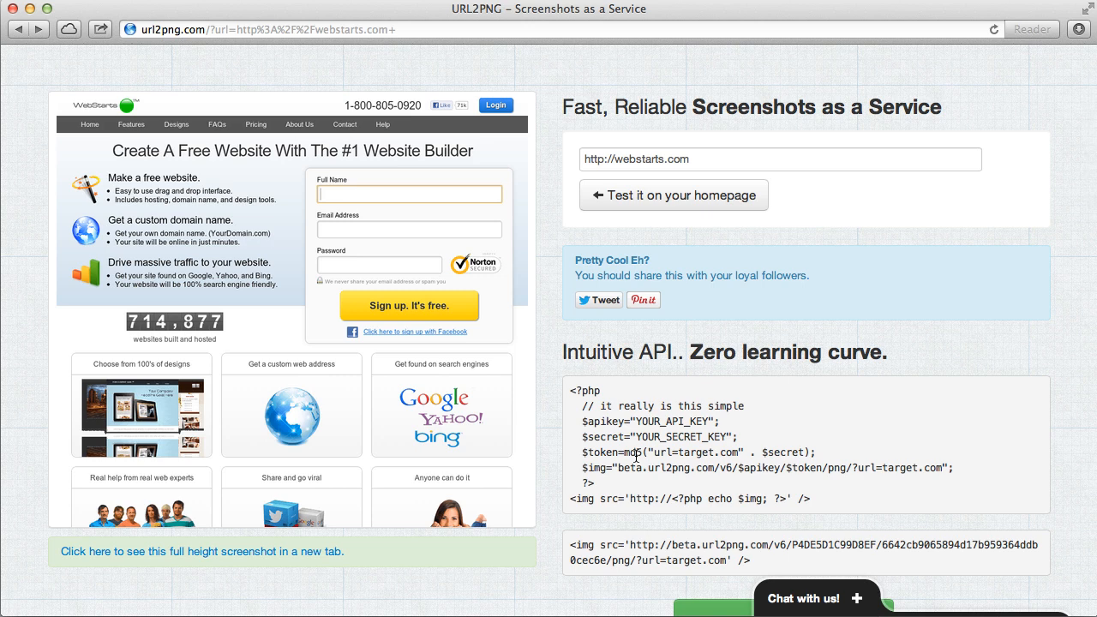
{"action": "mouse_move", "coordinate": [717, 466]}
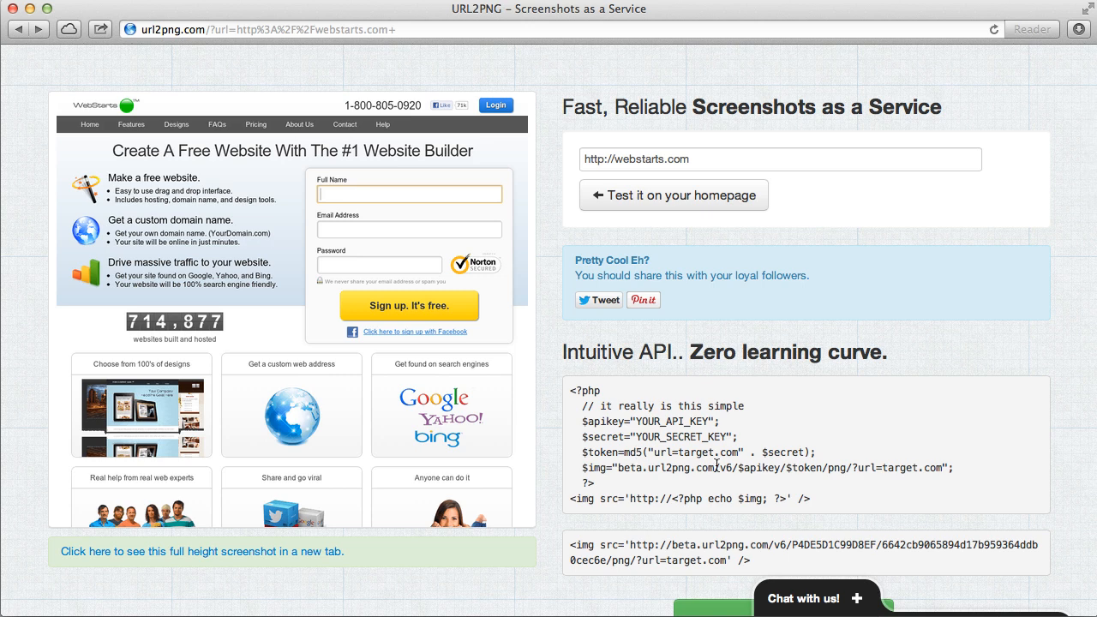